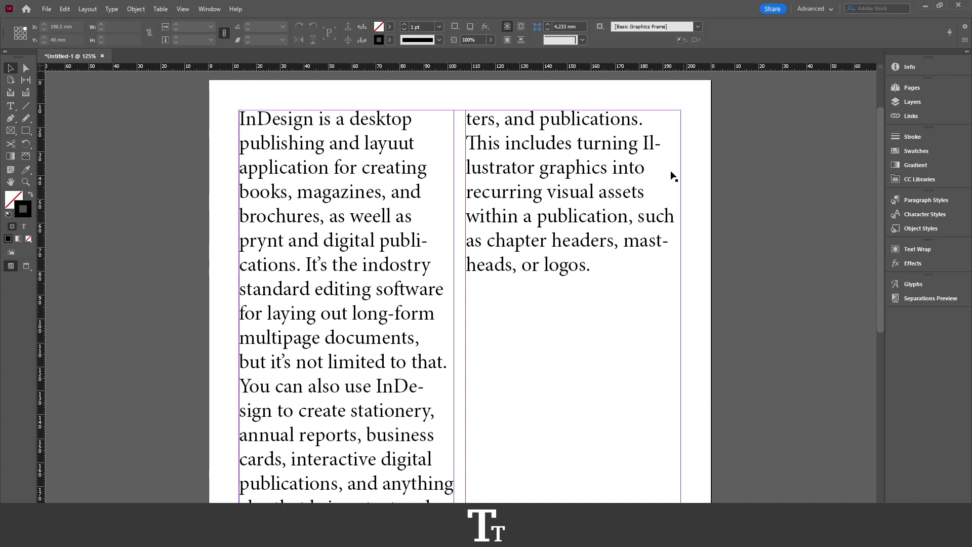
Step: Enable Dynamic Spelling from Edit > Spelling so misspellings are underlined live
click(63, 9)
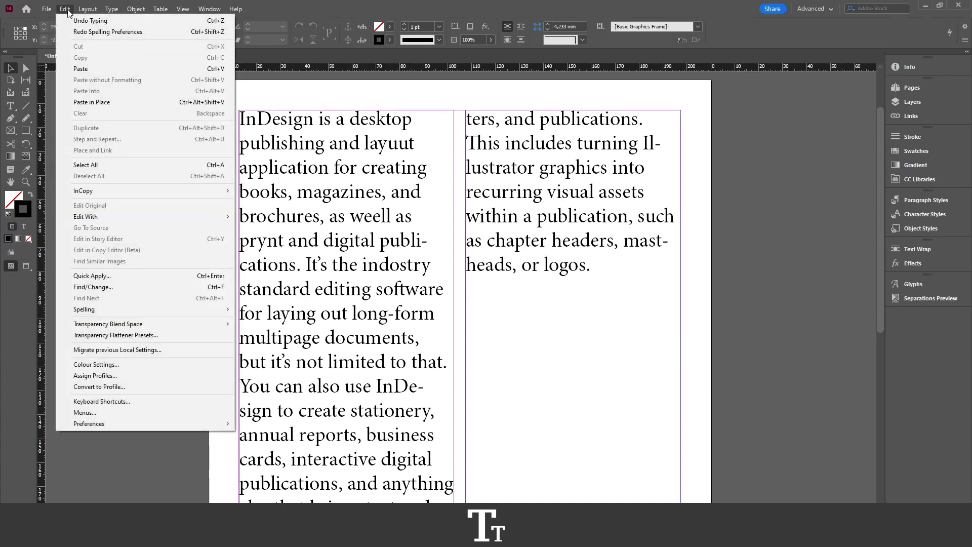
mouse_move(109, 315)
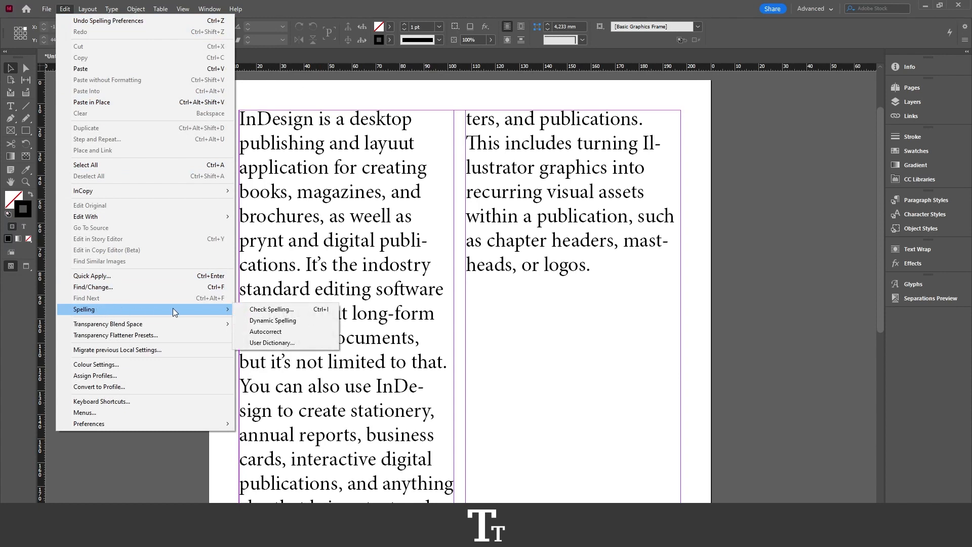
mouse_move(272, 321)
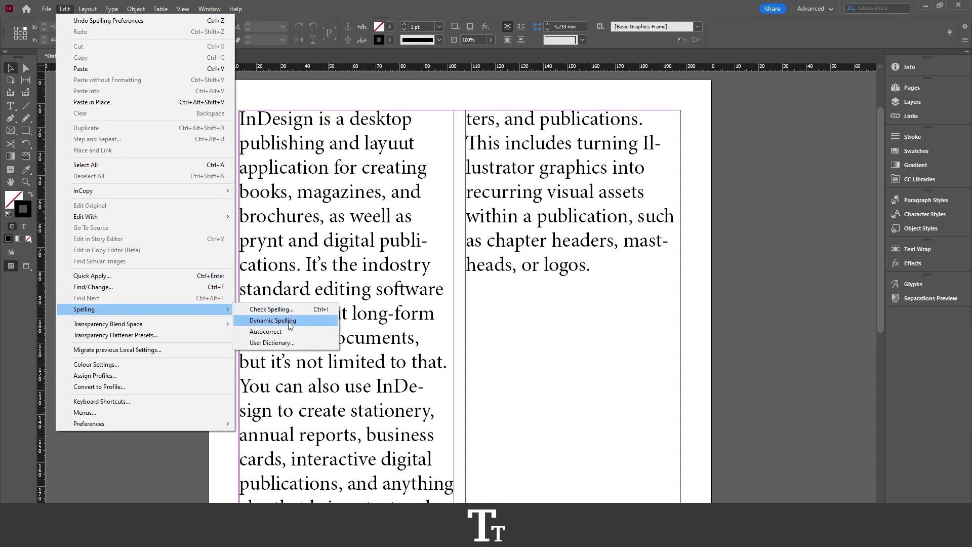
click(272, 321)
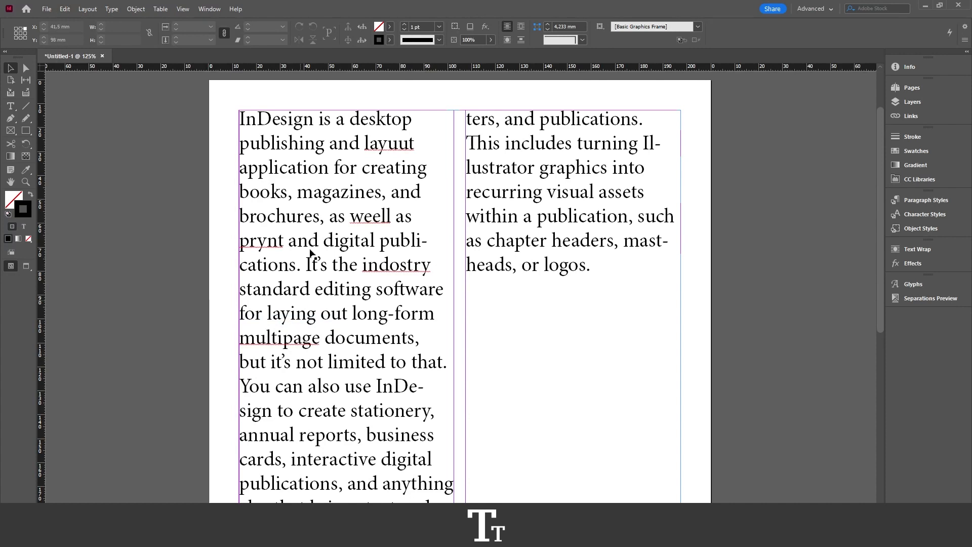
mouse_move(421, 141)
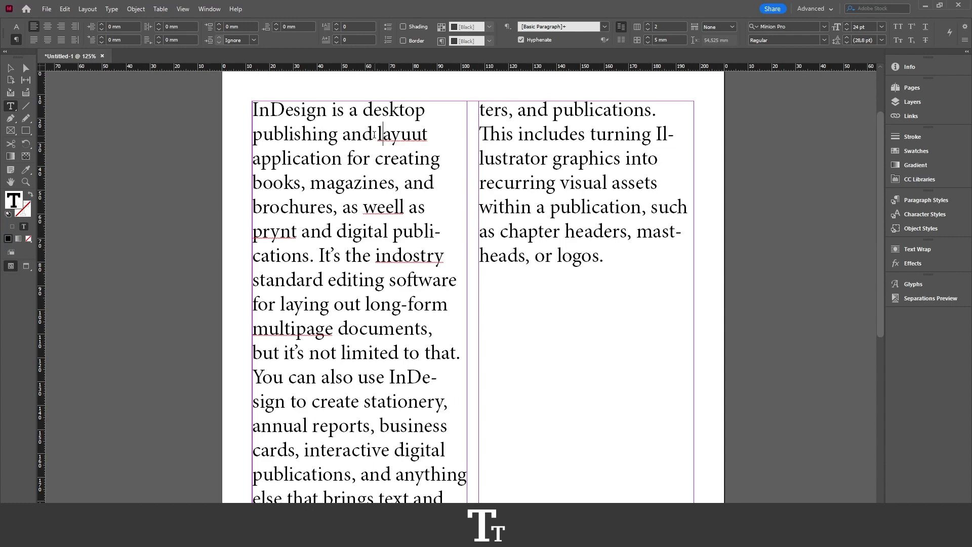
Step: Correct 'layuut' to 'layout' by hand in the first column
double_click(408, 134)
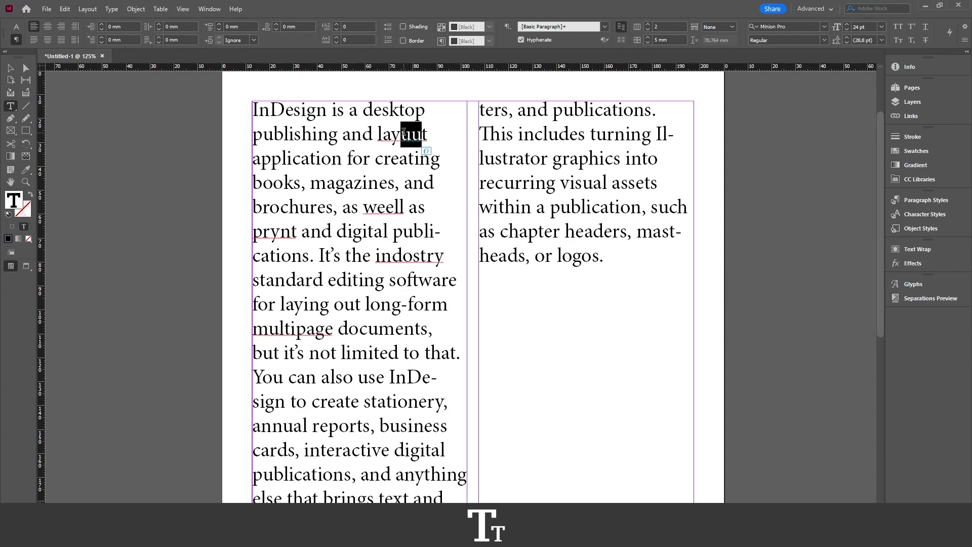
click(421, 134)
text(o)
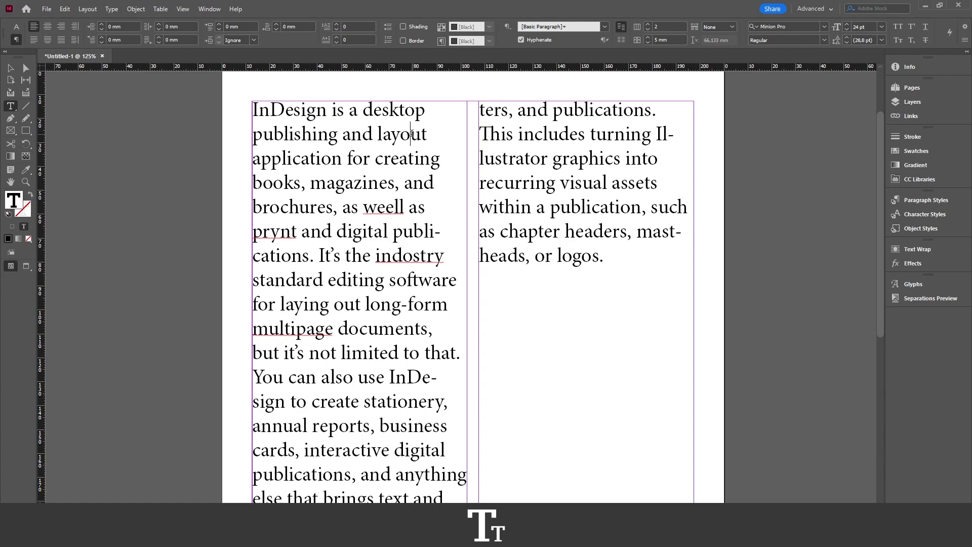
click(65, 9)
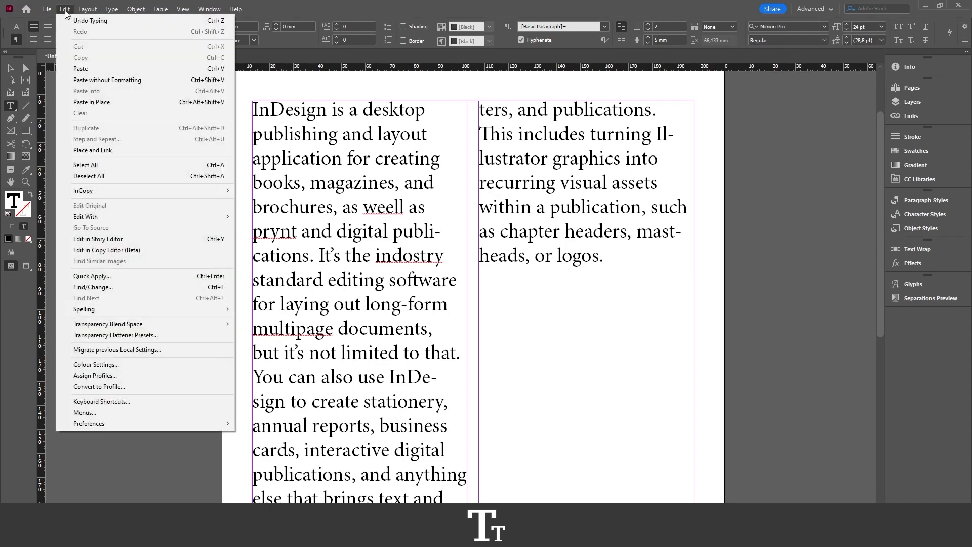
mouse_move(110, 308)
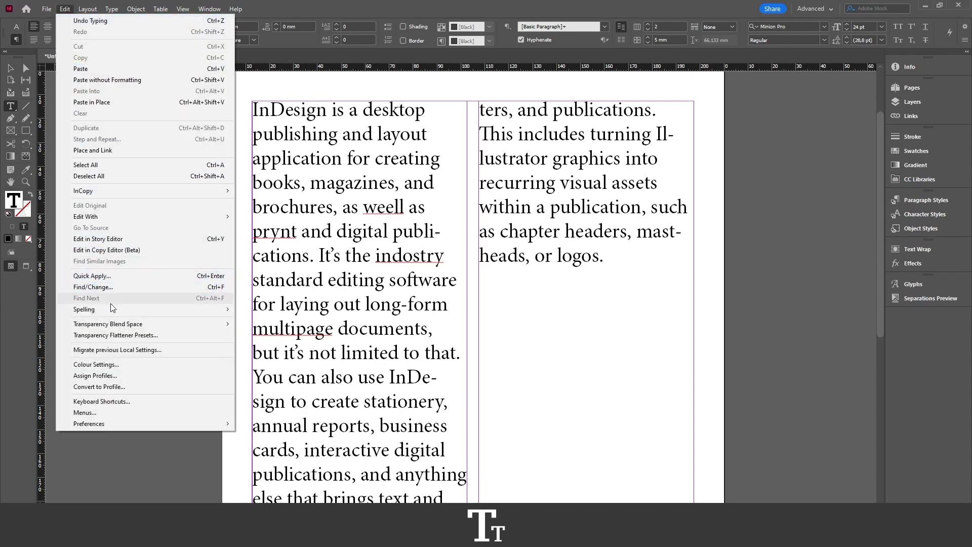
mouse_move(84, 309)
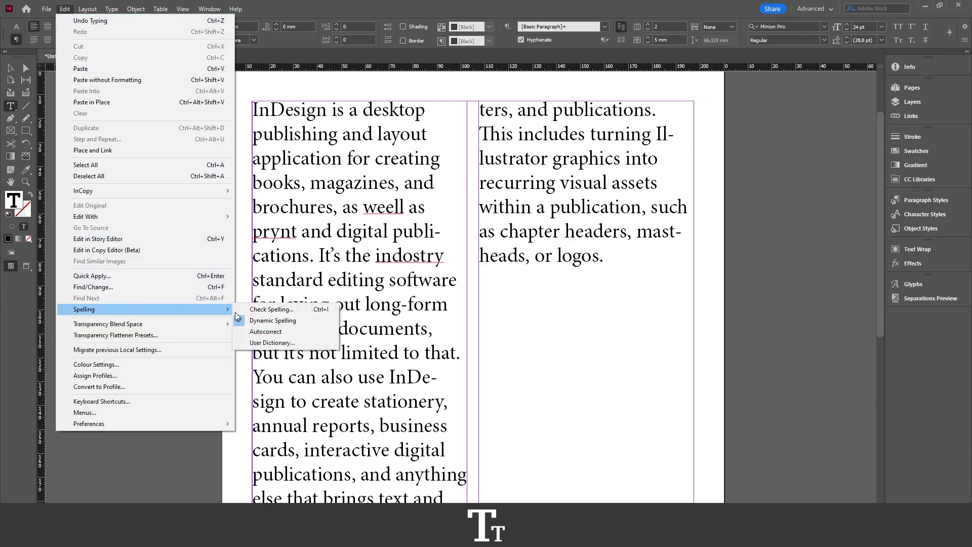
mouse_move(271, 309)
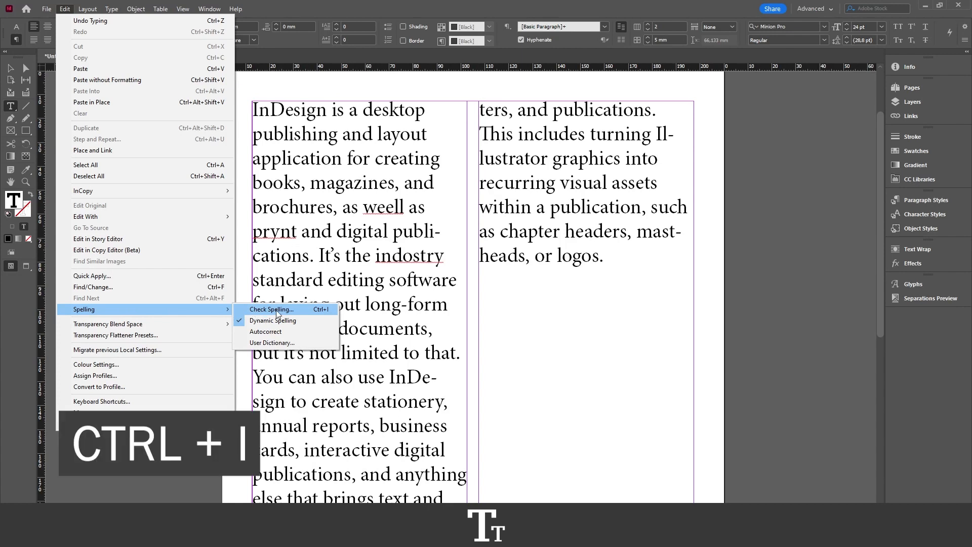
Step: Start Check Spelling on the story, flagging 'weell' first
click(271, 308)
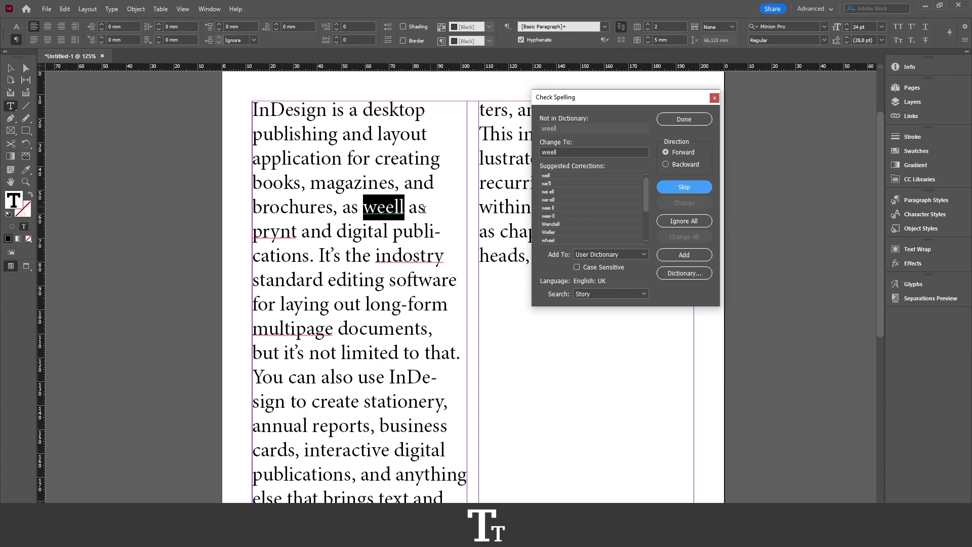
mouse_move(578, 170)
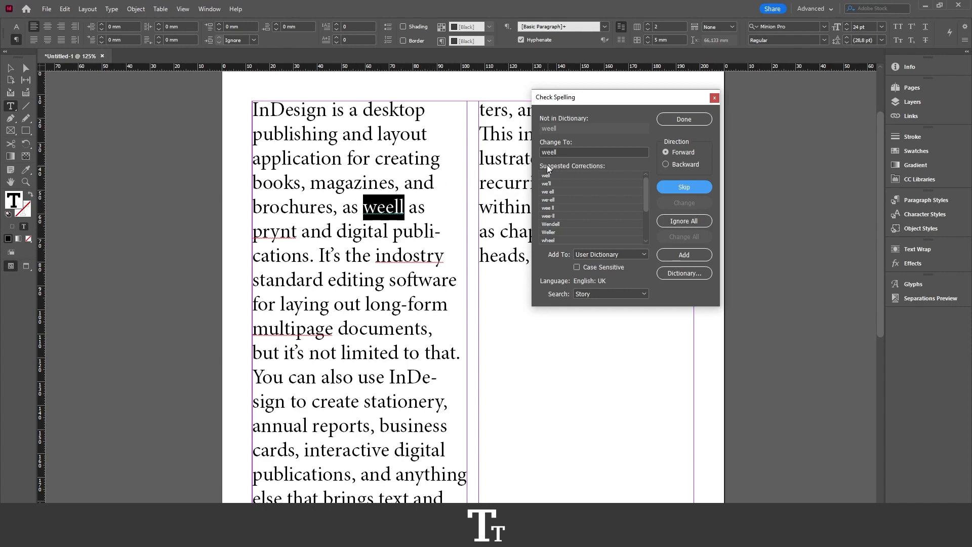
mouse_move(556, 182)
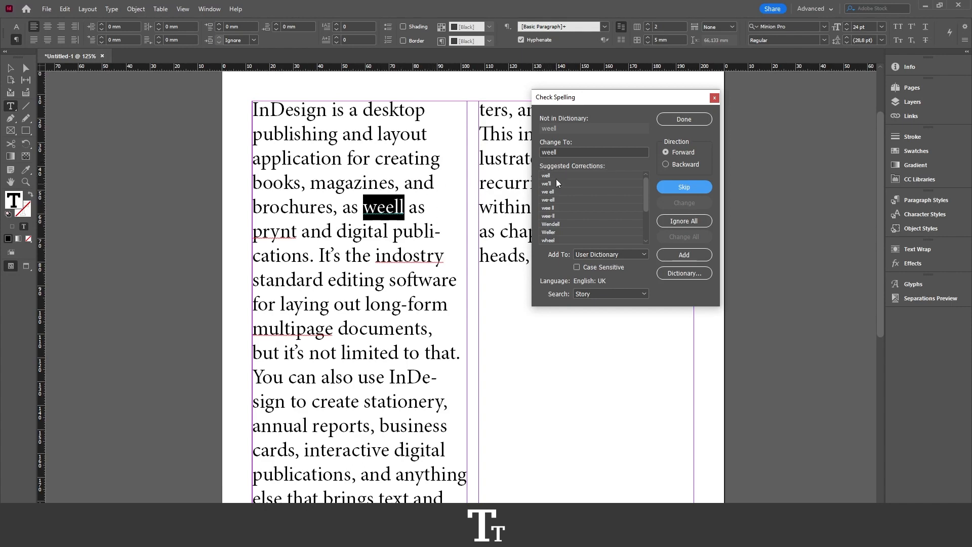
mouse_move(560, 207)
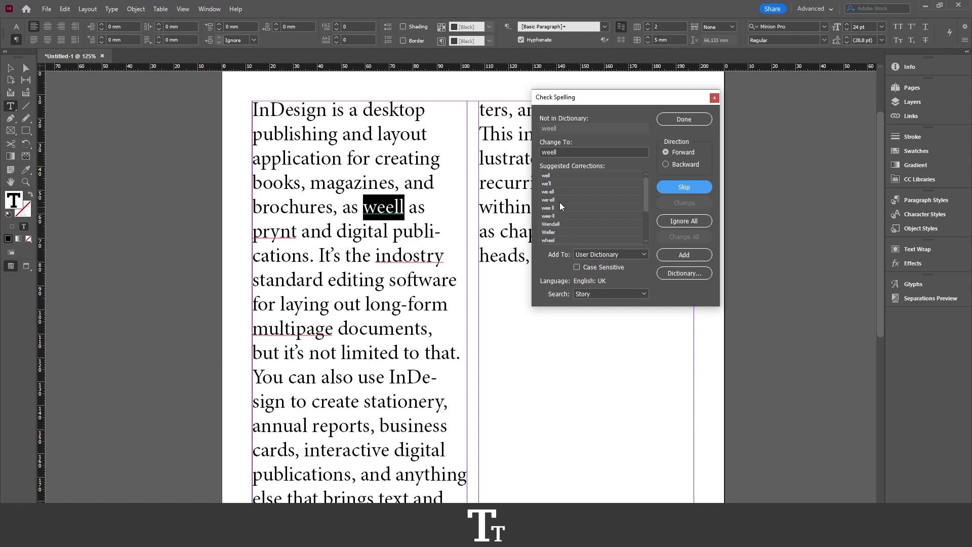
mouse_move(548, 185)
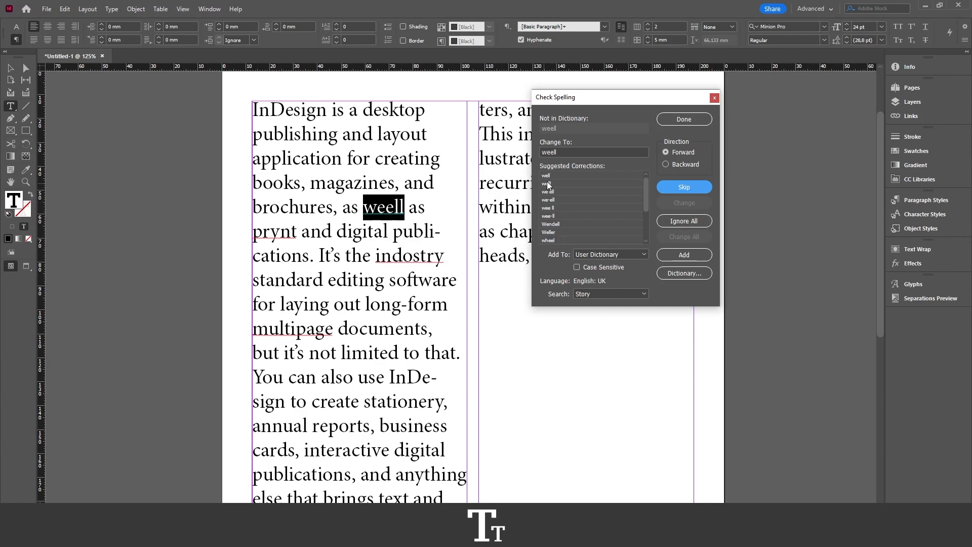
Step: Replace 'weell' with 'well' and 'prynt' with 'print' using the suggestions
click(547, 175)
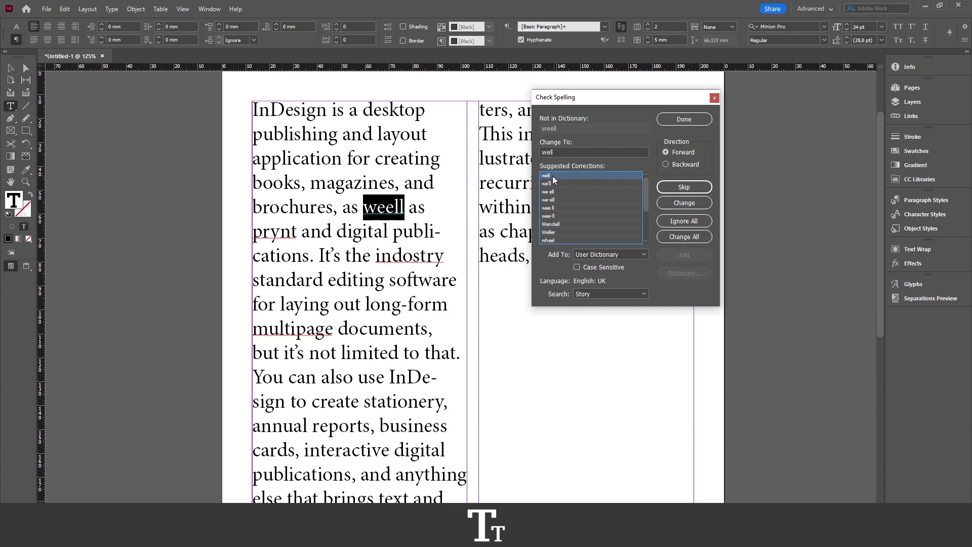
mouse_move(684, 203)
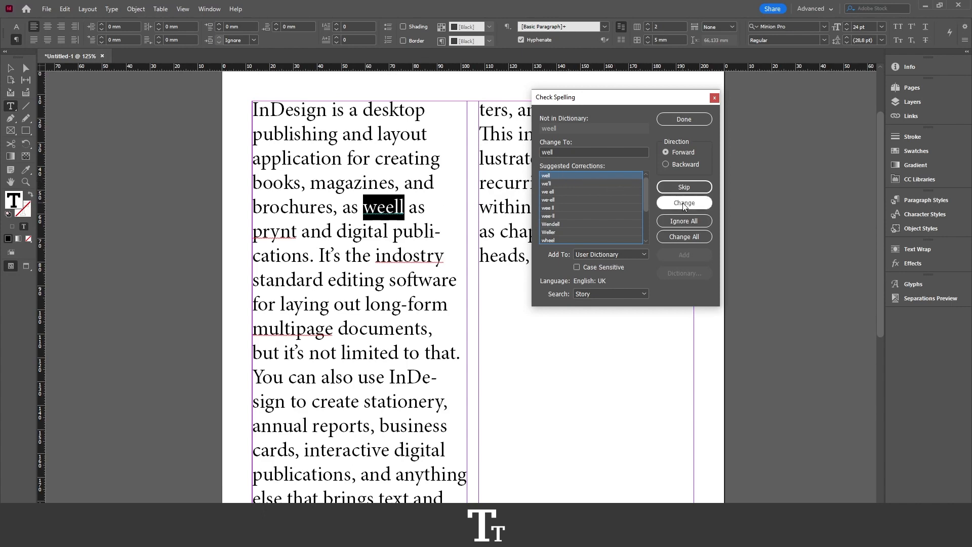
click(683, 203)
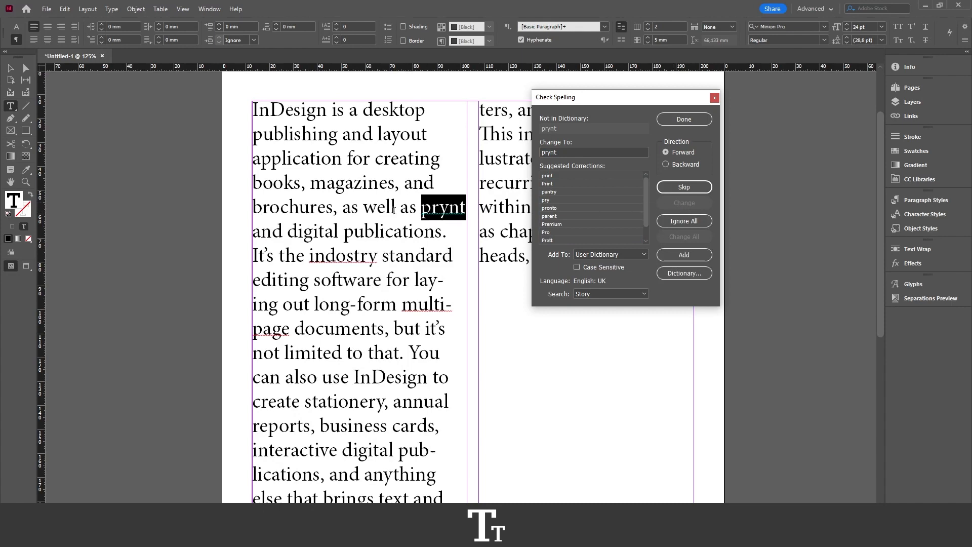
mouse_move(412, 194)
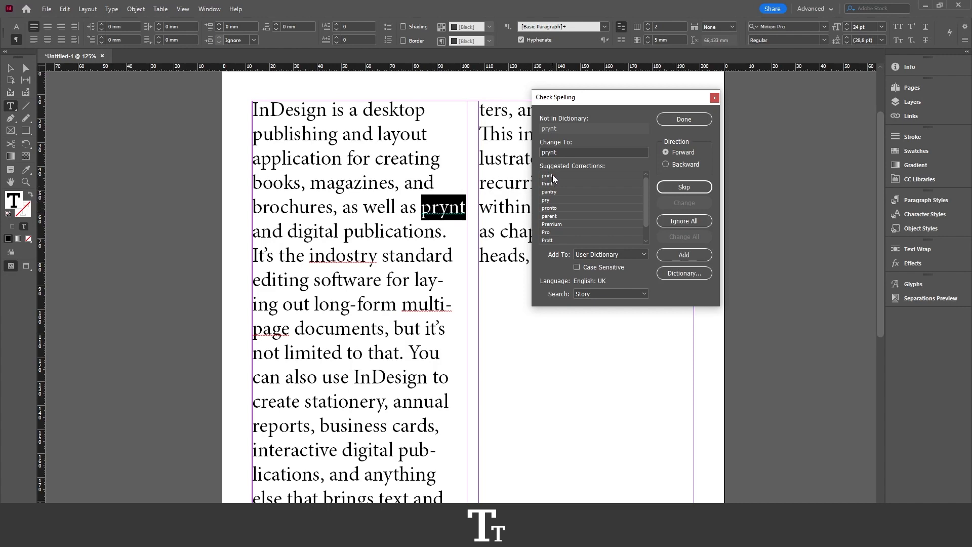
click(548, 175)
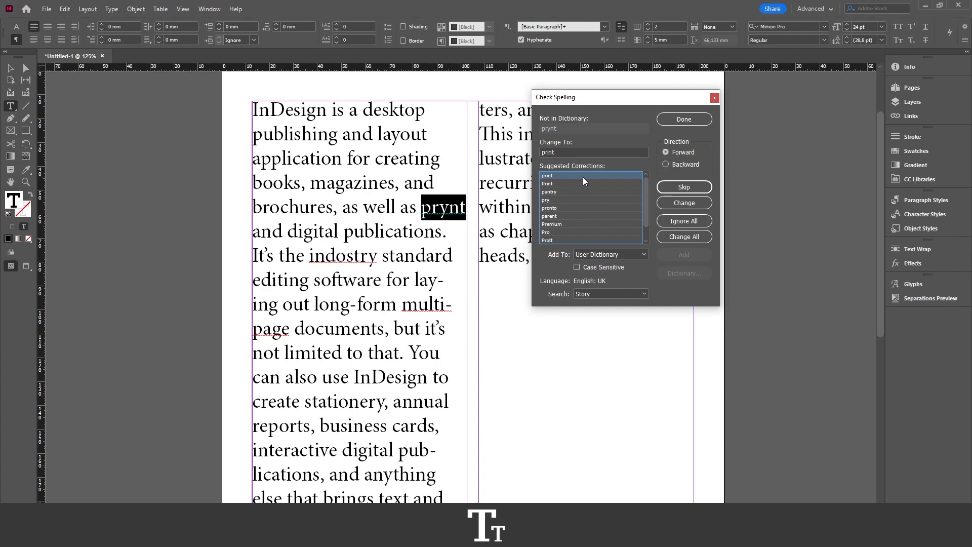
mouse_move(684, 202)
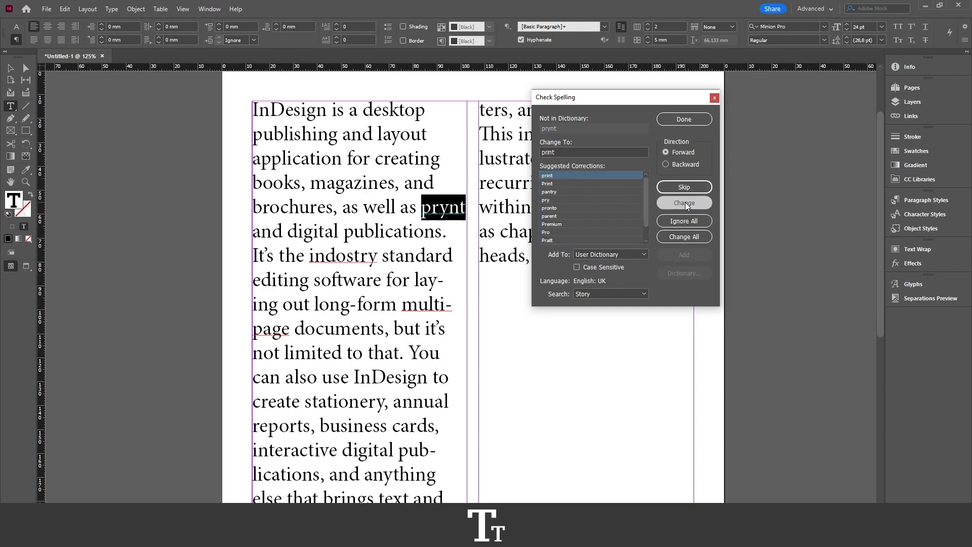
click(683, 202)
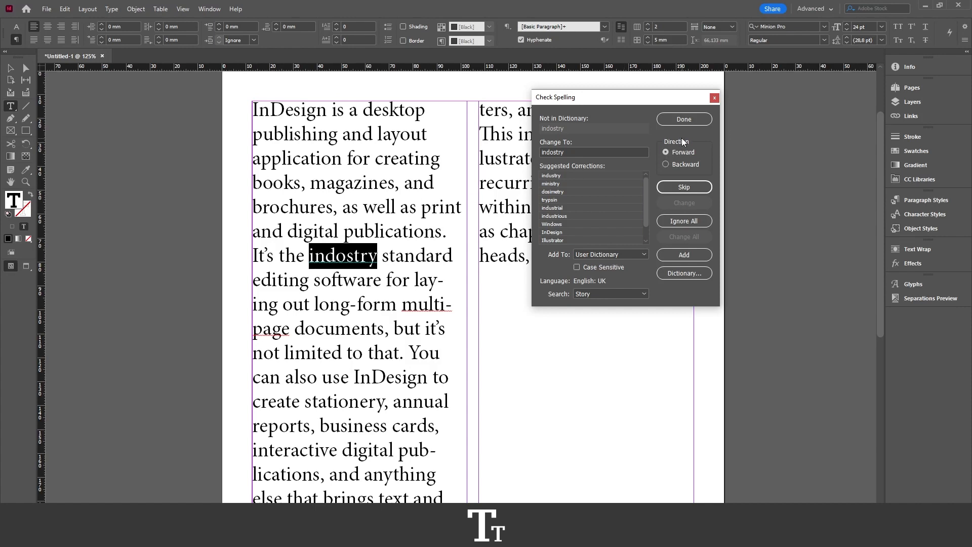
Step: Toggle Direction Backward then Forward, restart the check, and close it leaving 'indostry' unchanged
click(666, 164)
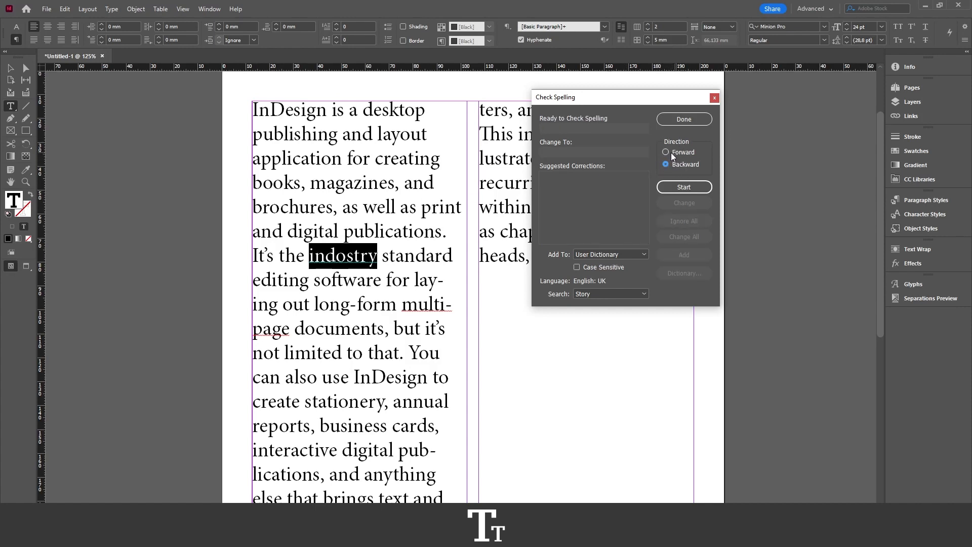
click(666, 153)
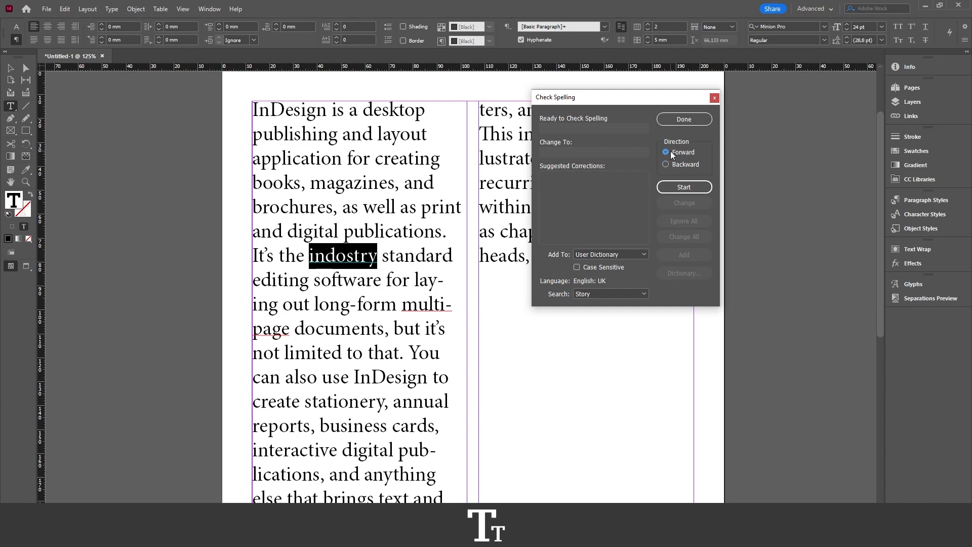
mouse_move(432, 204)
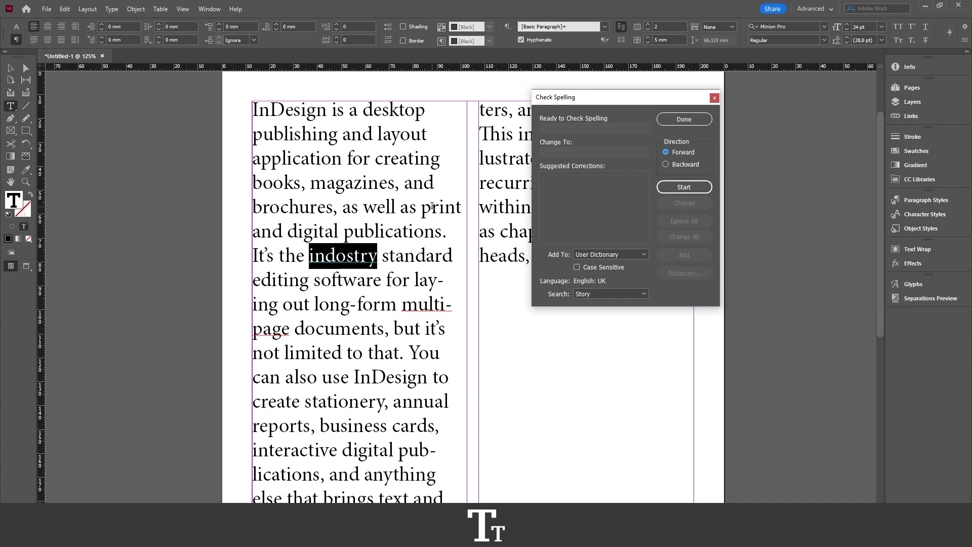
click(683, 187)
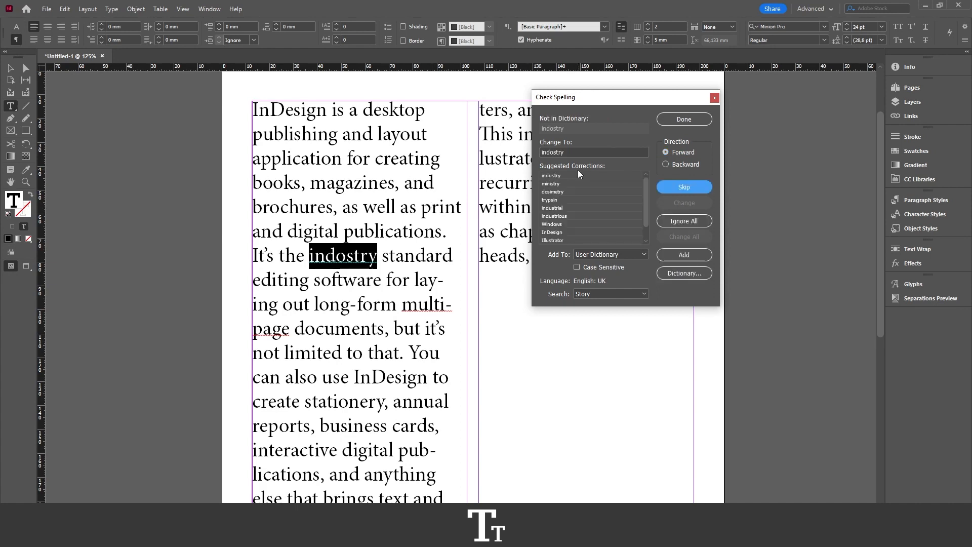
mouse_move(389, 244)
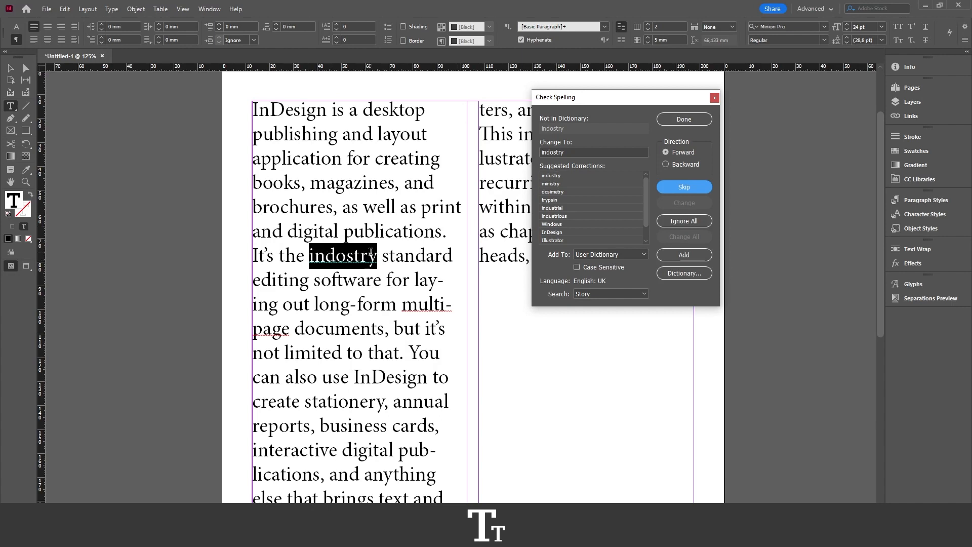
mouse_move(713, 103)
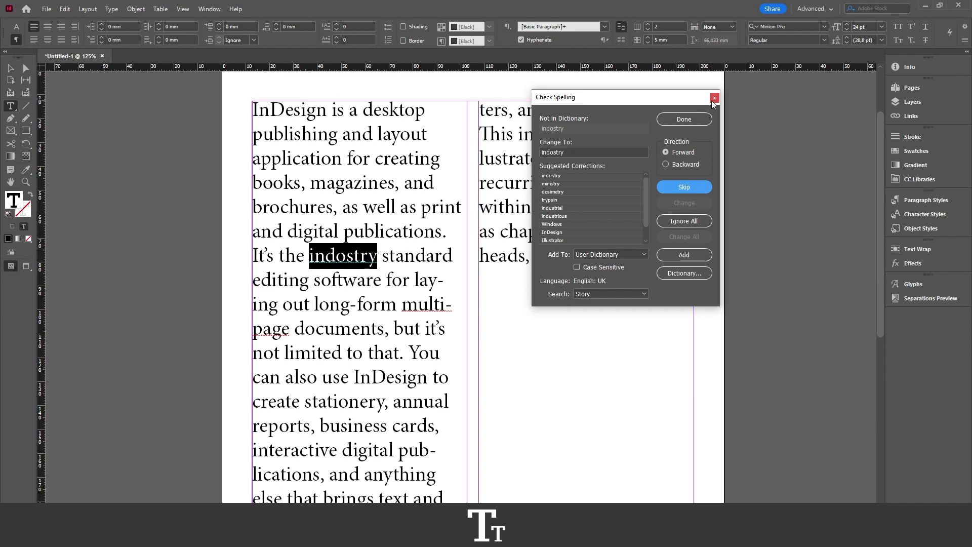
click(714, 98)
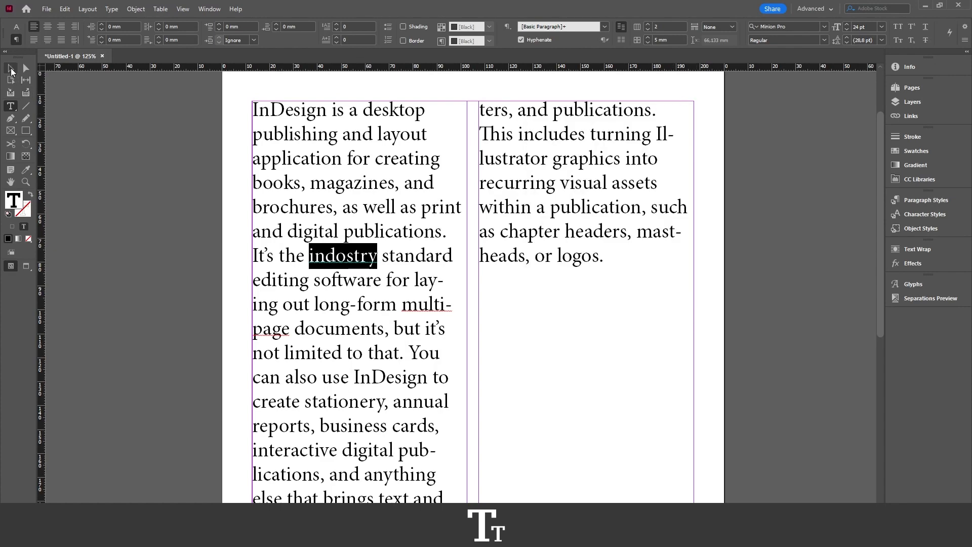